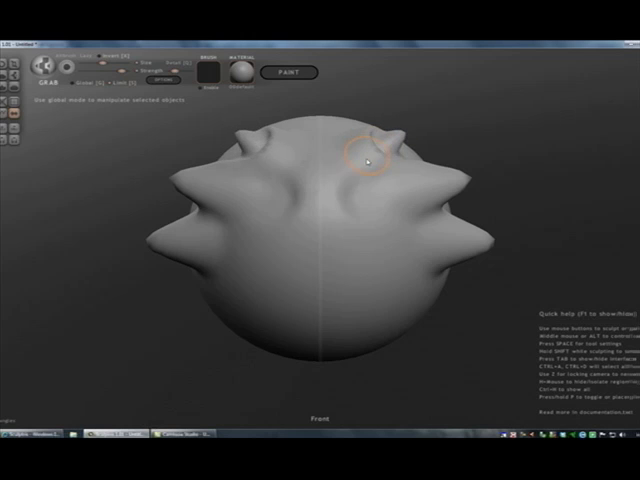
Drag a bump on the sphere outward with the Grab brush into a spike
drag(370, 160, 300, 300)
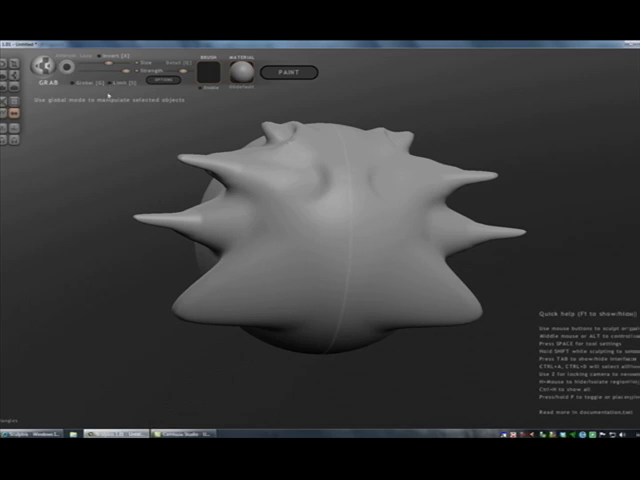
mouse_move(413, 266)
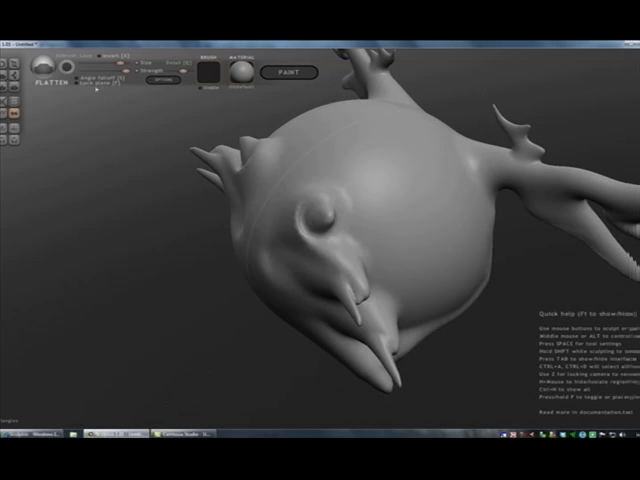
mouse_move(326, 180)
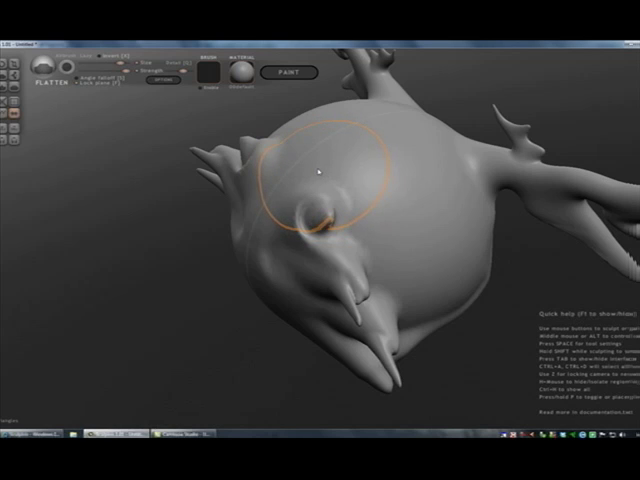
Stroke the Flatten brush over the round bump on the fish's front
drag(320, 165, 340, 240)
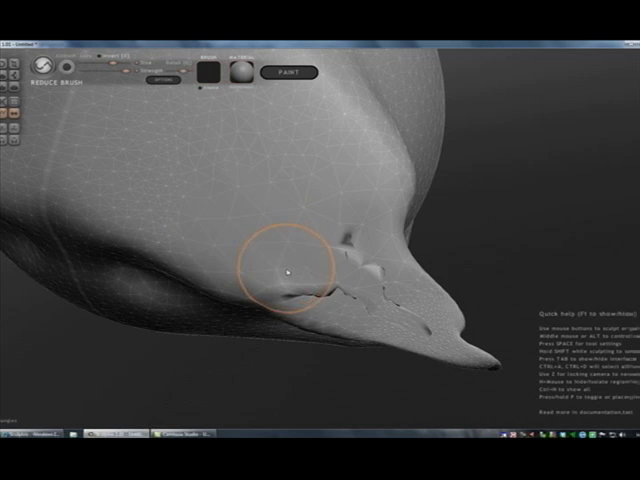
Brush the Reduce tool across the area near the fin tip to cut triangles
drag(285, 268, 330, 248)
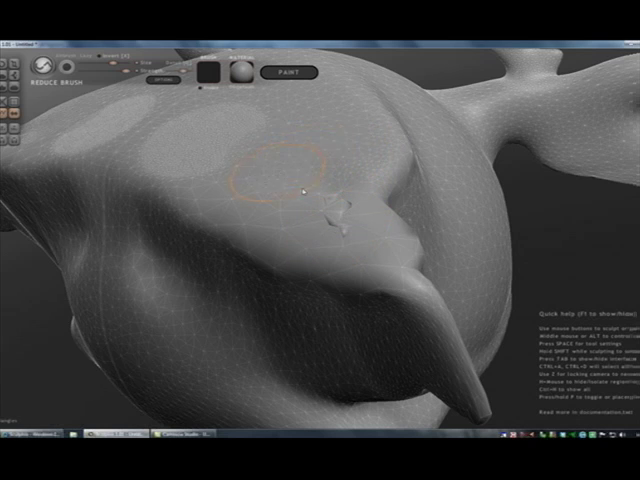
mouse_move(205, 133)
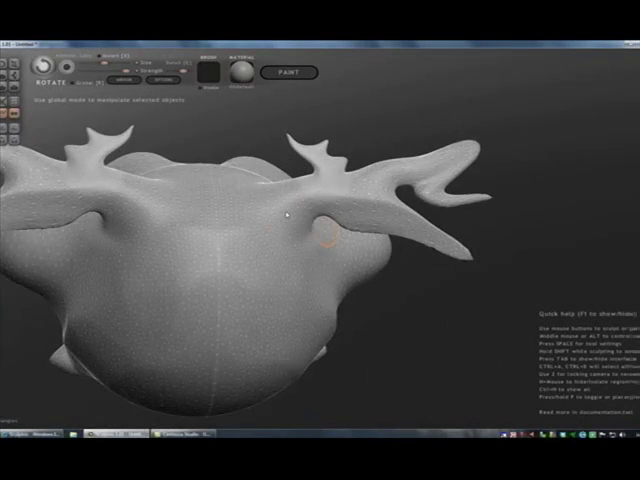
mouse_move(290, 215)
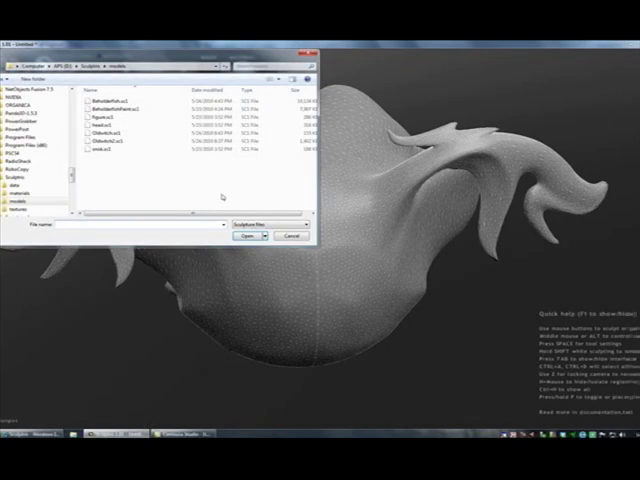
Select OldWitch.sc1 in the models folder to open it
click(251, 236)
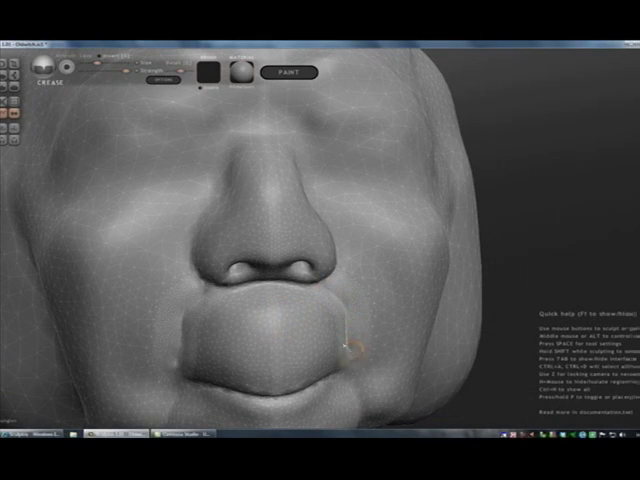
mouse_move(208, 188)
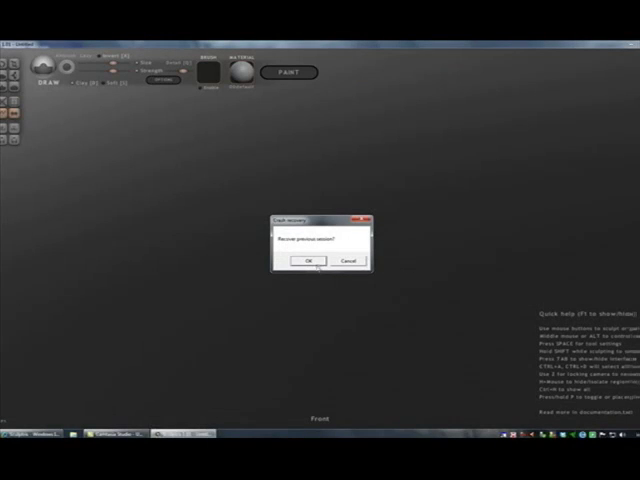
Confirm OK on the 'Recover previous session?' crash recovery prompt
click(302, 260)
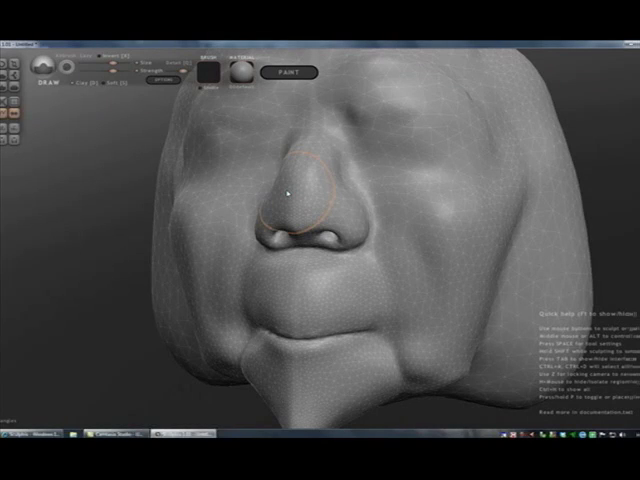
mouse_move(322, 197)
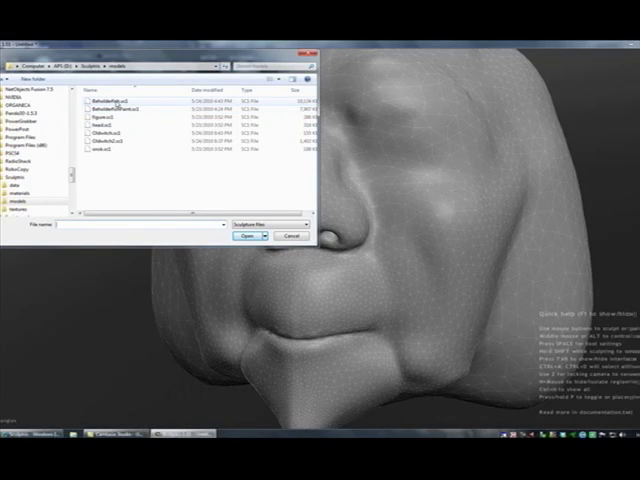
Open BeholderFish.sc1 from the models folder and orbit to view it from the side
click(243, 236)
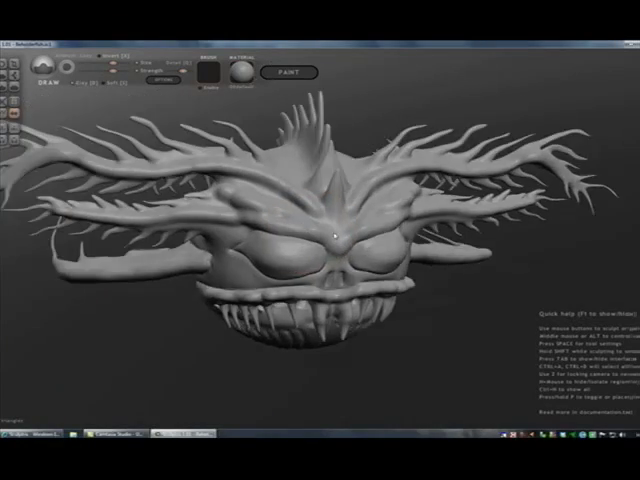
drag(320, 230, 390, 260)
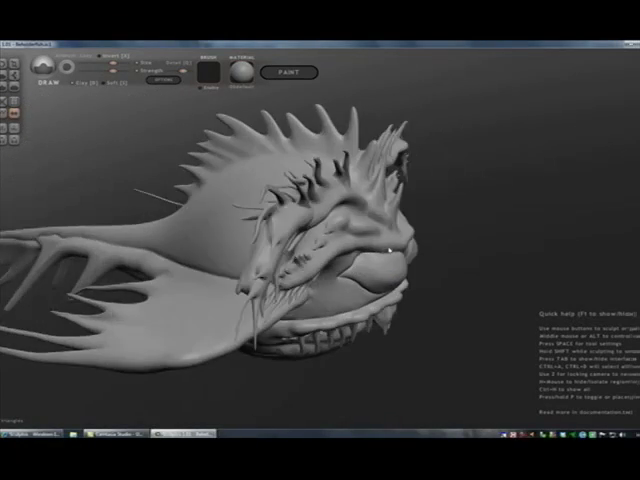